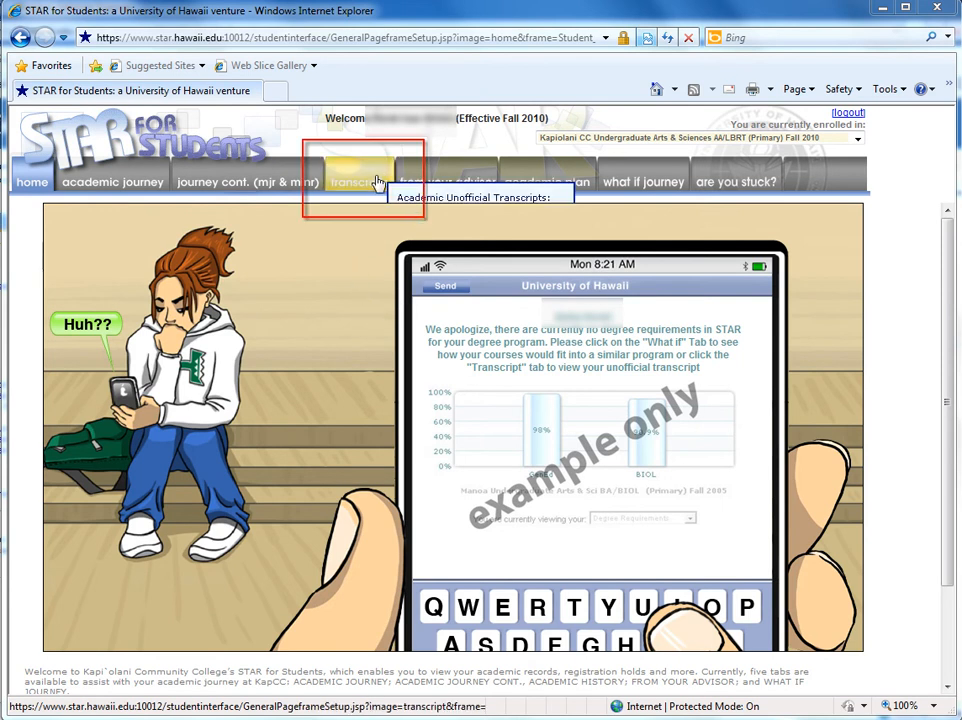
- Open the transcripts tab to show campus and transfer transcript options
{"action": "left_click", "coordinate": [360, 181]}
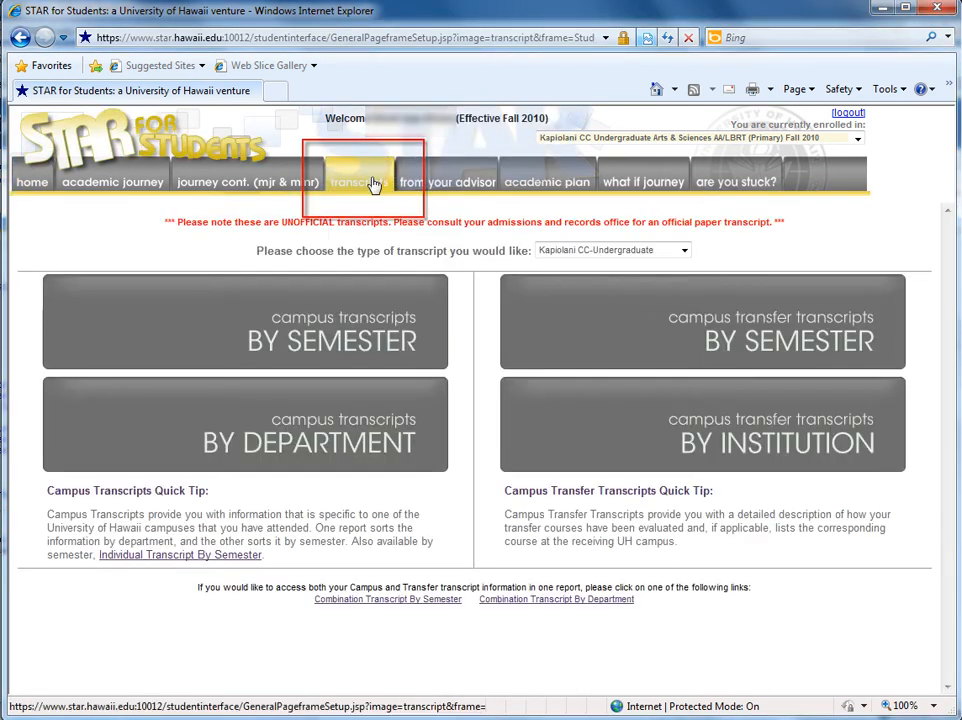
{"action": "left_click", "coordinate": [358, 181]}
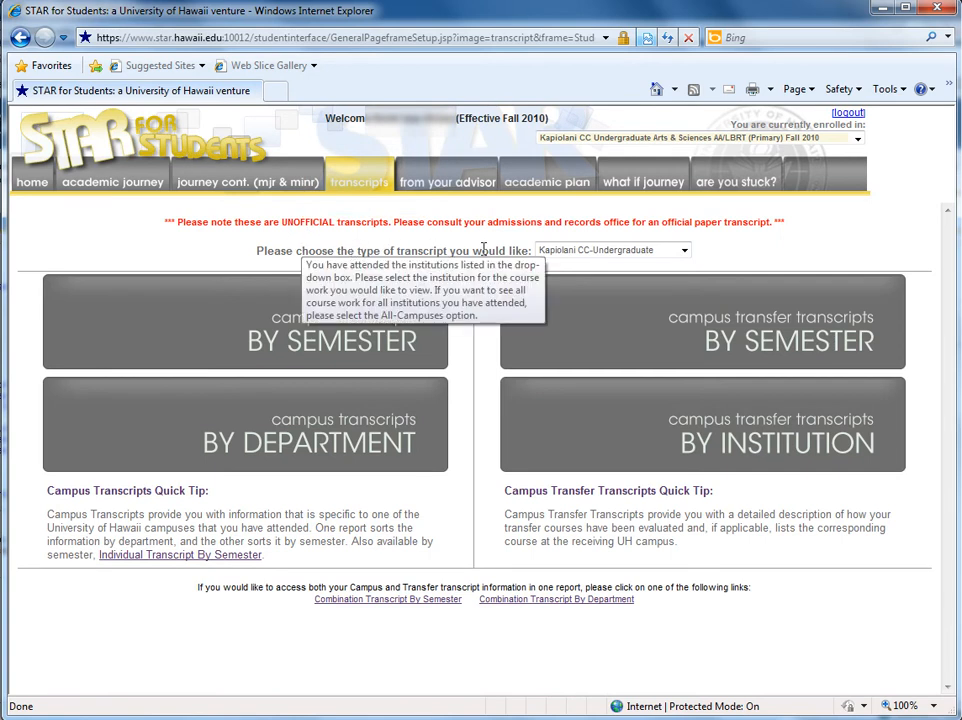
{"action": "mouse_move", "coordinate": [575, 252]}
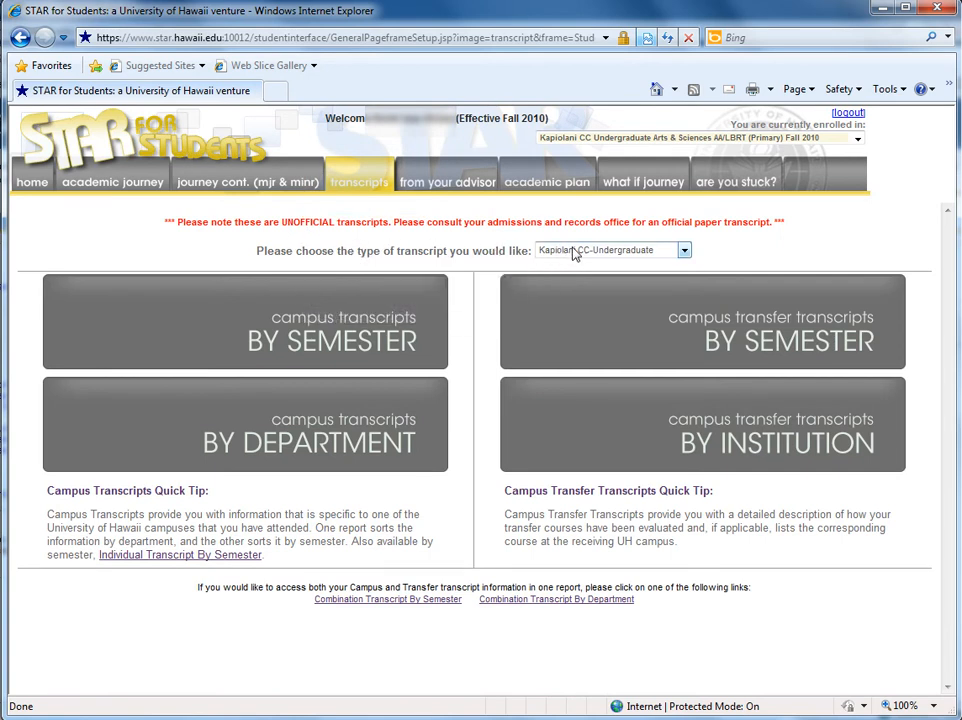
{"action": "left_click", "coordinate": [608, 250]}
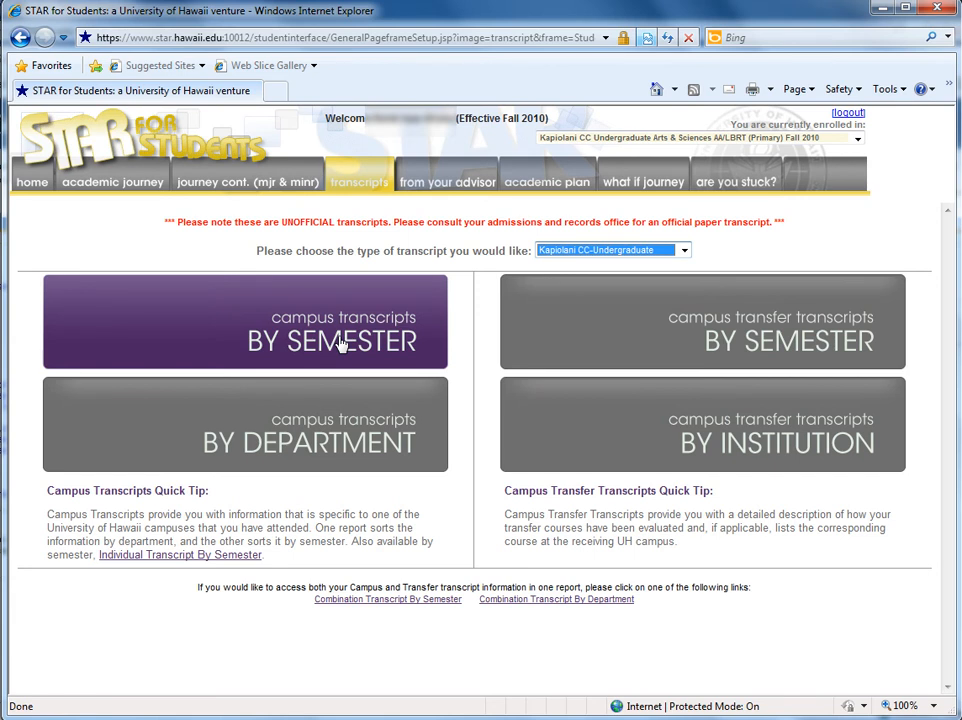
{"action": "mouse_move", "coordinate": [344, 425]}
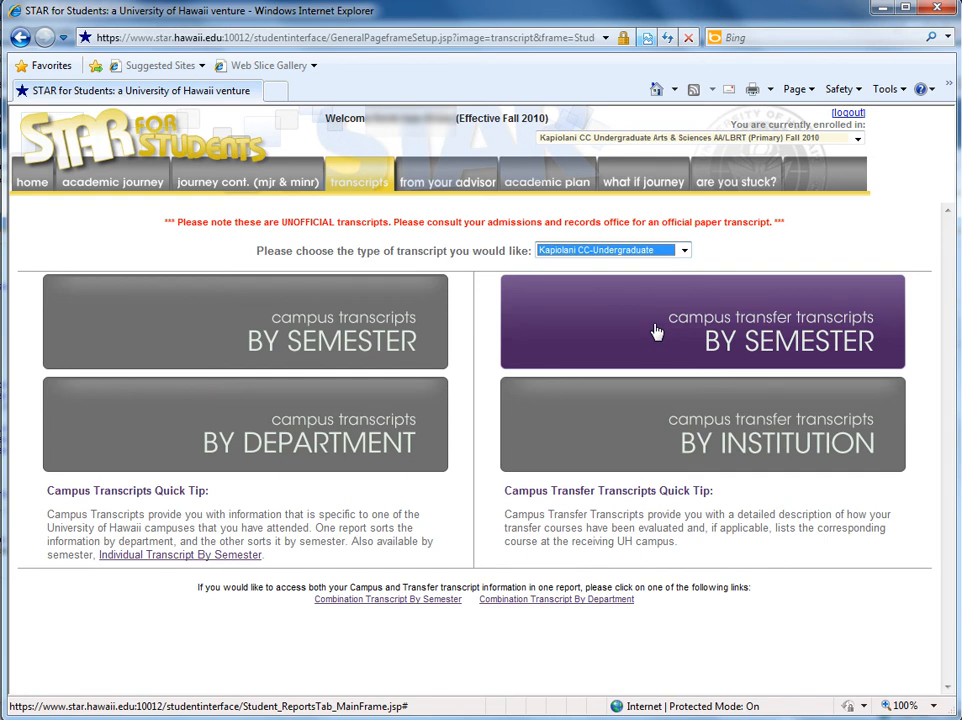
{"action": "mouse_move", "coordinate": [640, 425]}
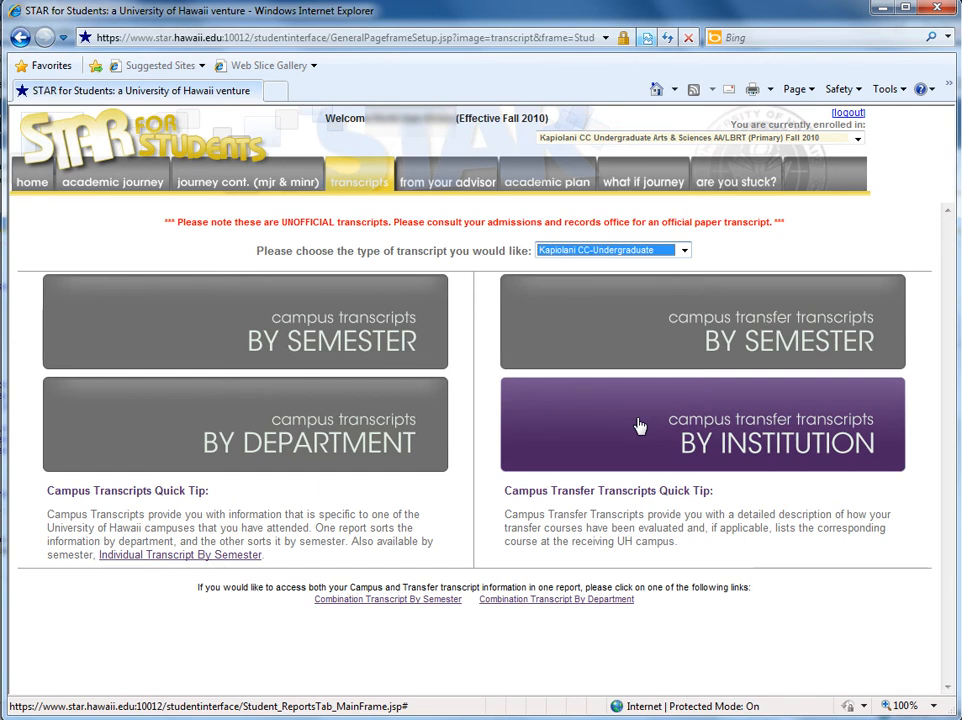
{"action": "mouse_move", "coordinate": [478, 340]}
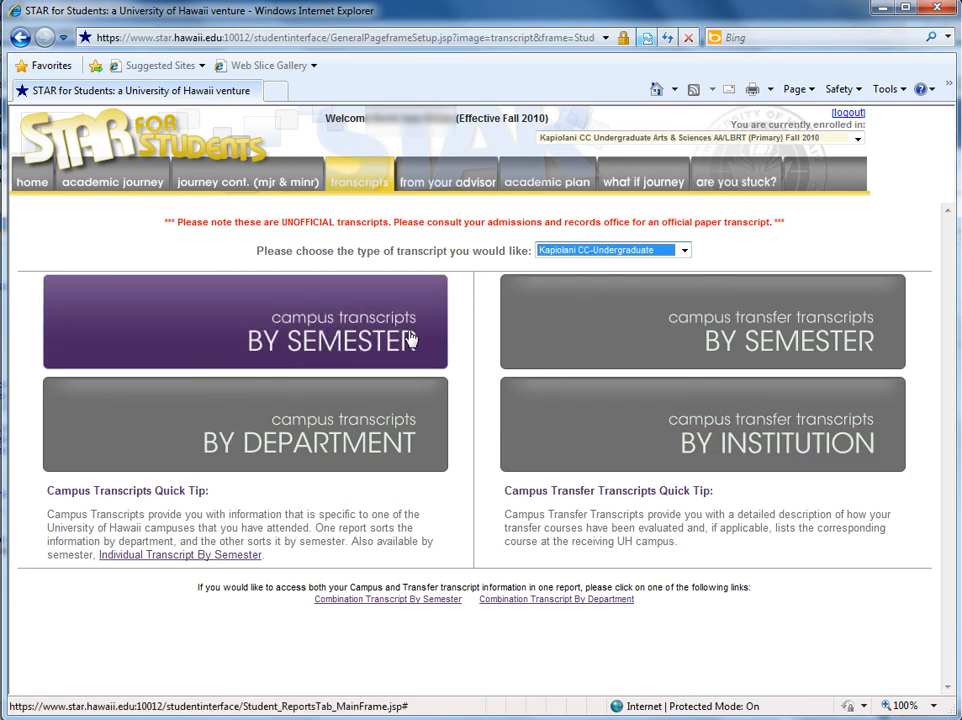
{"action": "left_click", "coordinate": [245, 322]}
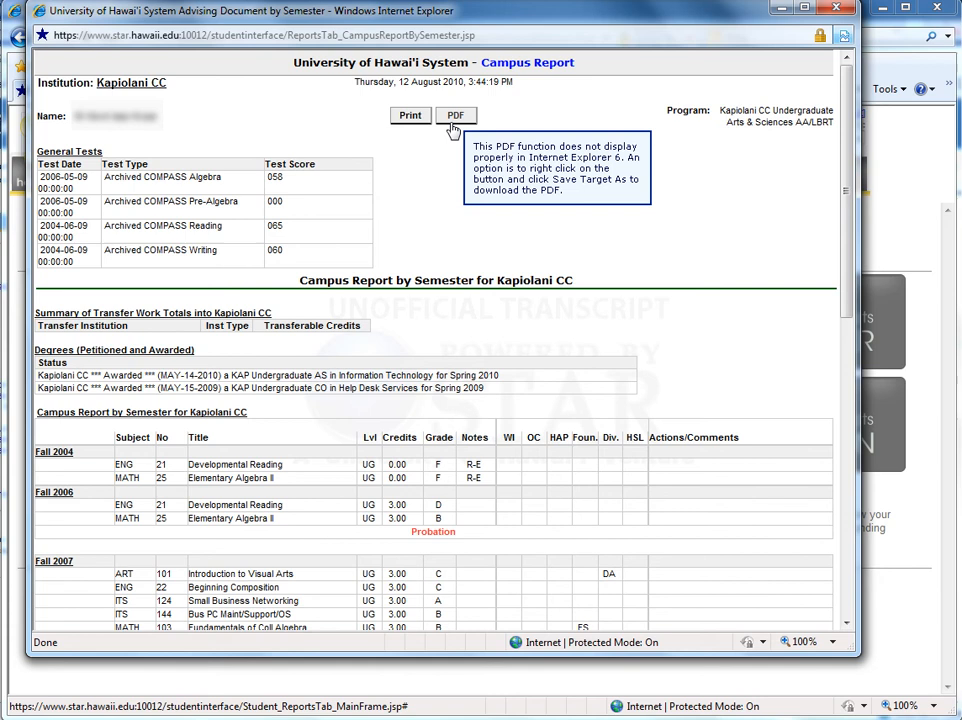
{"action": "mouse_move", "coordinate": [410, 118]}
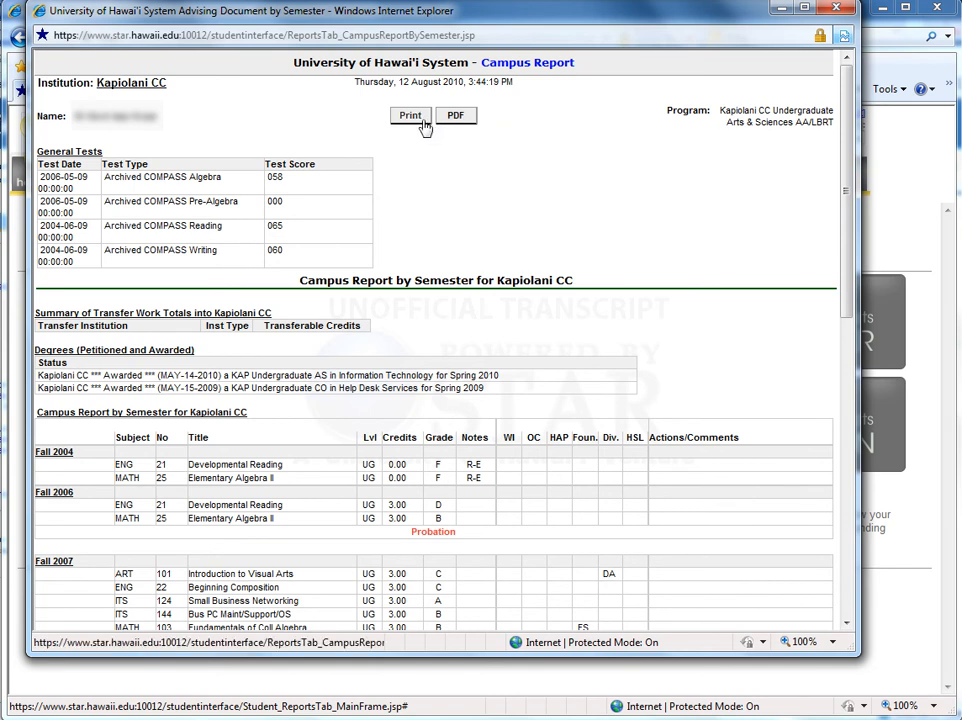
- Open printing for the Kapiolani CC semester report, then cancel without printing
{"action": "left_click", "coordinate": [410, 115]}
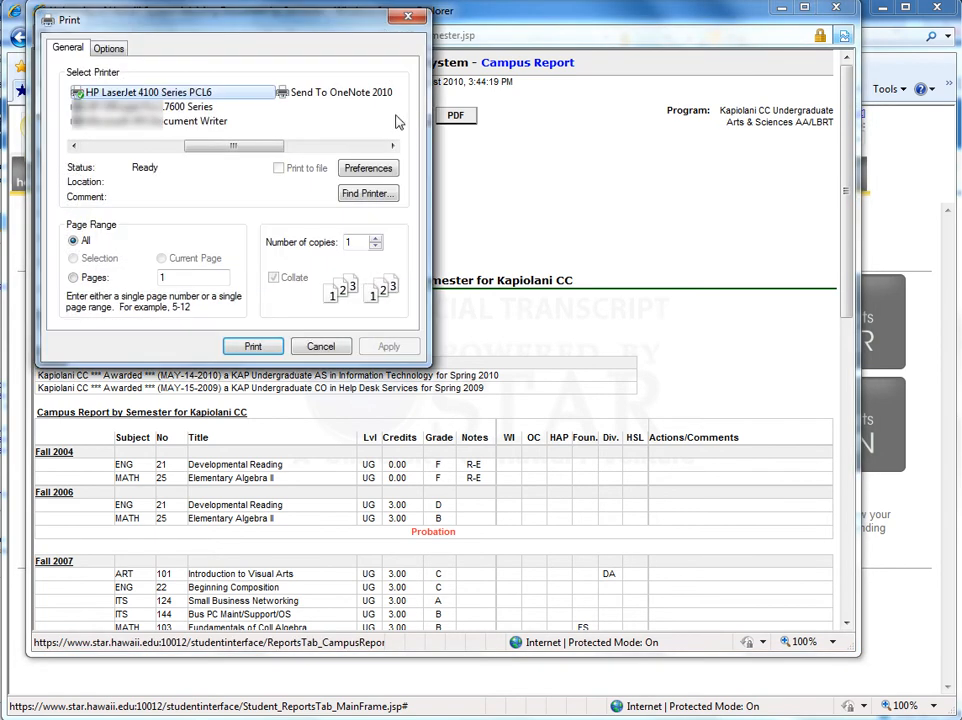
{"action": "left_click", "coordinate": [321, 346]}
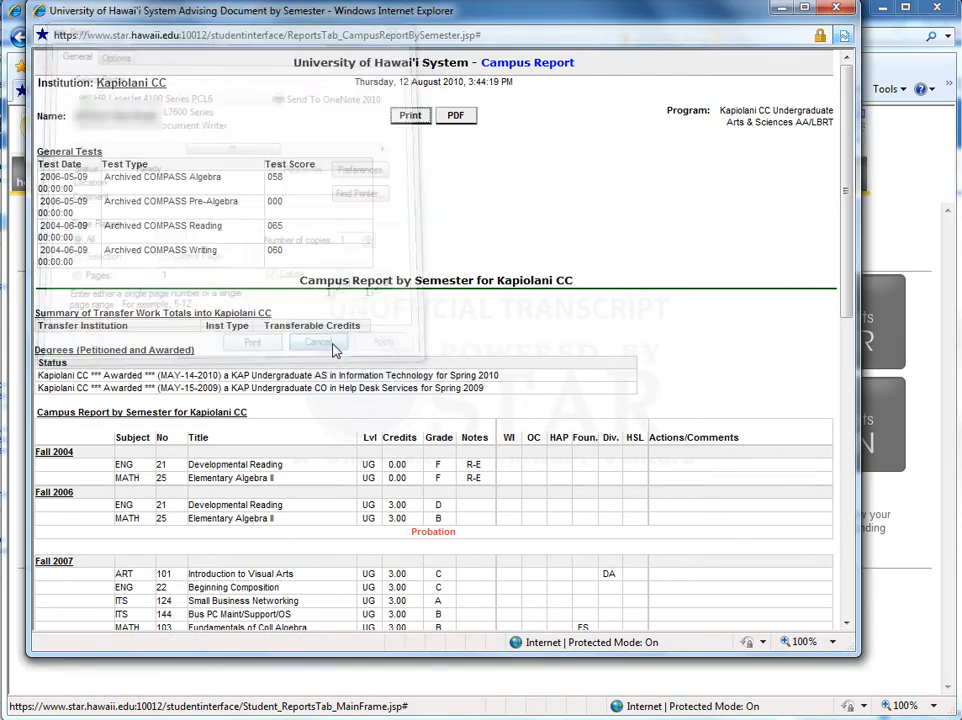
- Open the Kapiolani CC campus report as a PDF in Adobe Reader
{"action": "left_click", "coordinate": [455, 115]}
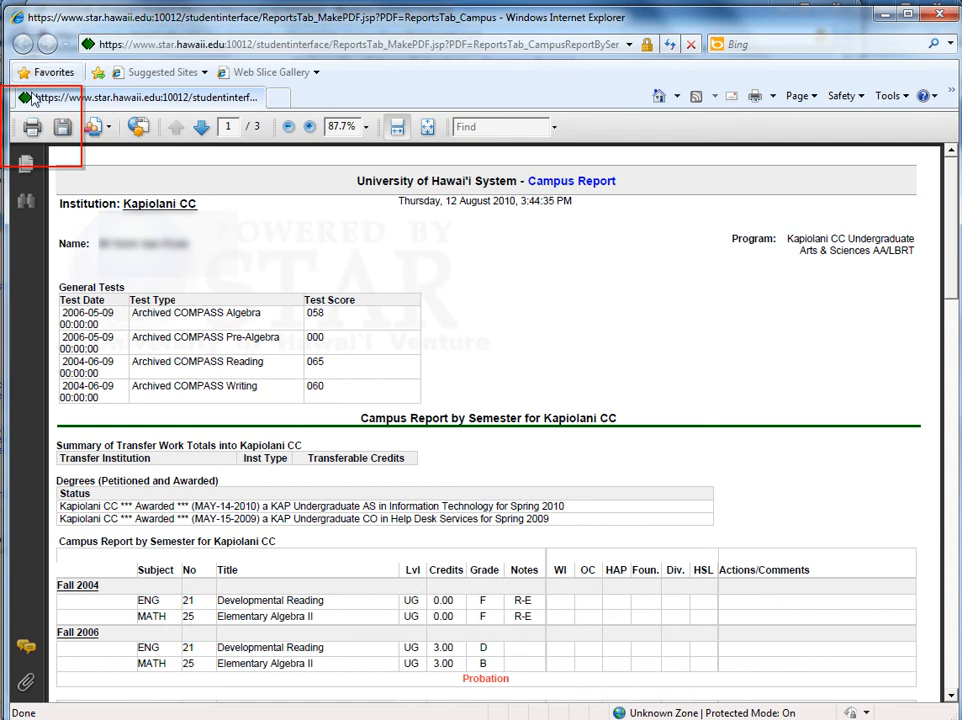
{"action": "mouse_move", "coordinate": [32, 127]}
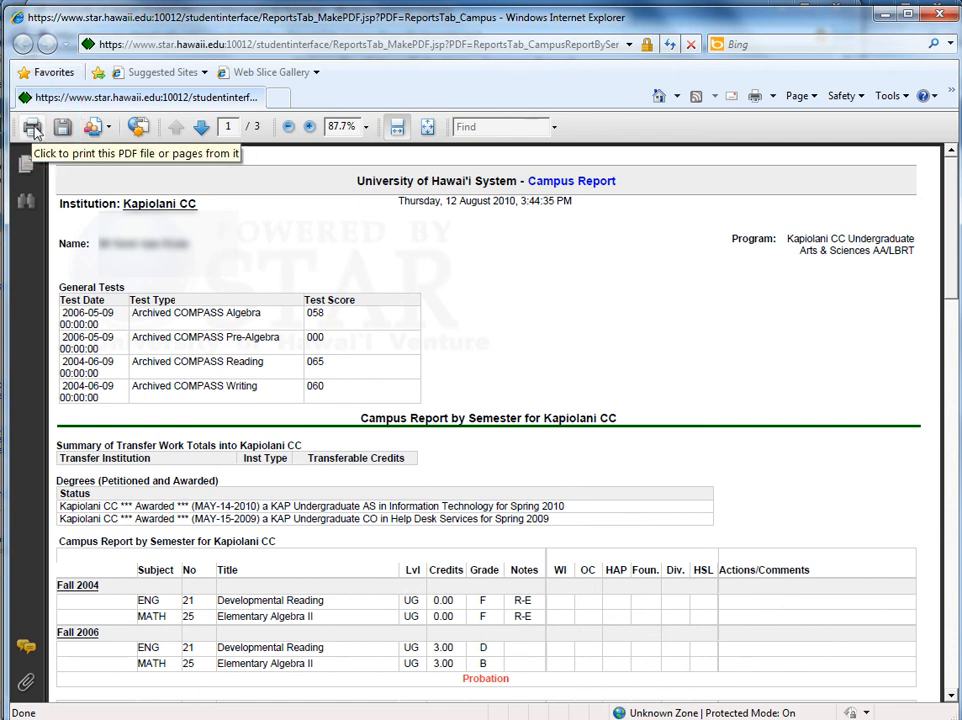